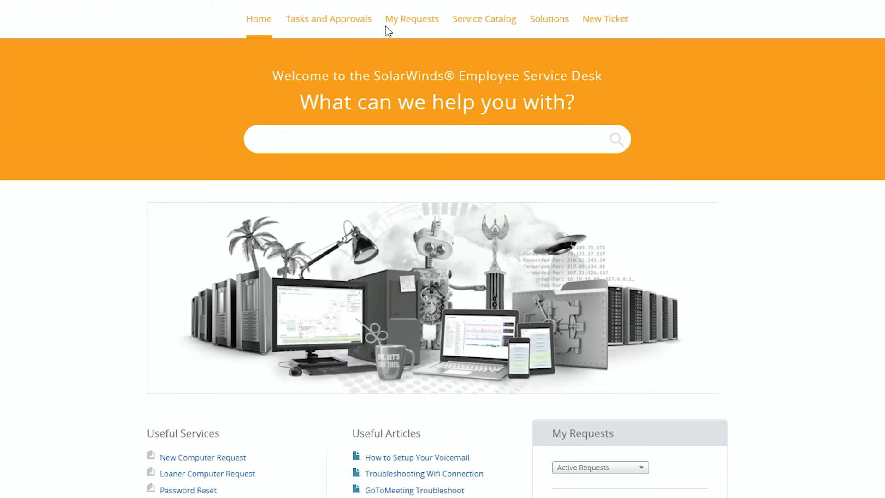
mouse_move(517, 35)
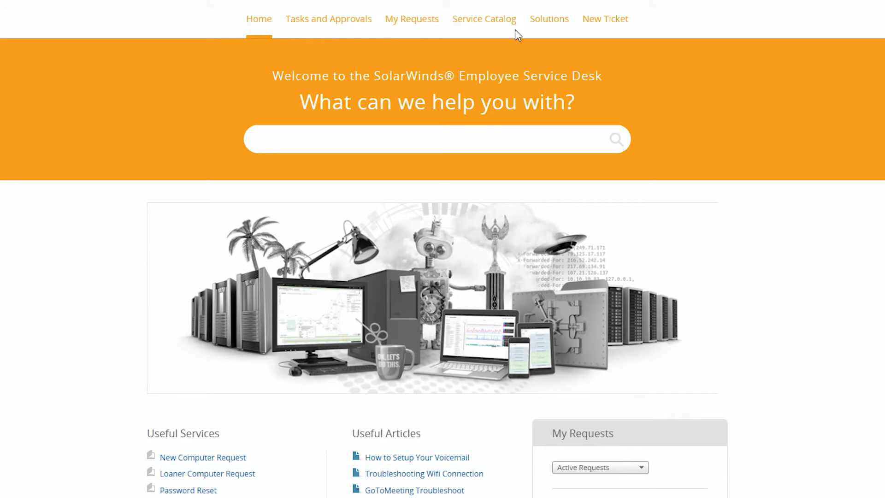
Go to the Service Catalog listing all 84 services by popularity.
left_click(483, 19)
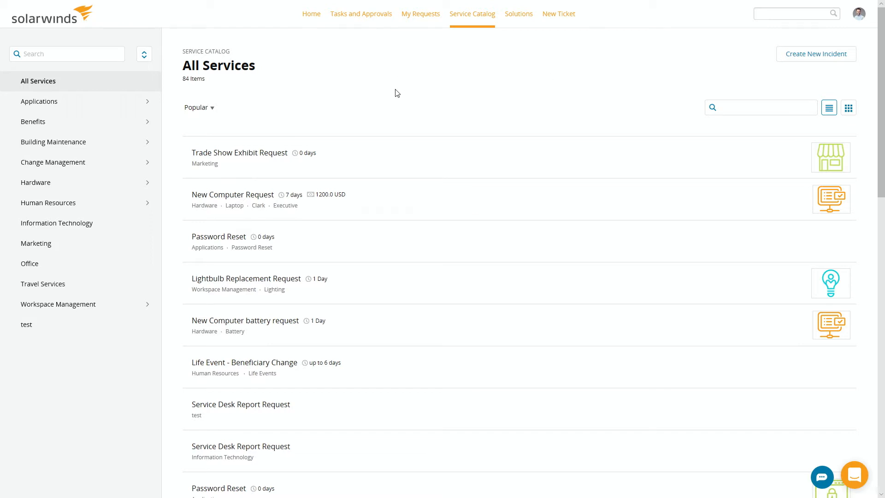
Search the catalog for 'battery', narrowing it to the New Computer battery request.
left_click(761, 107)
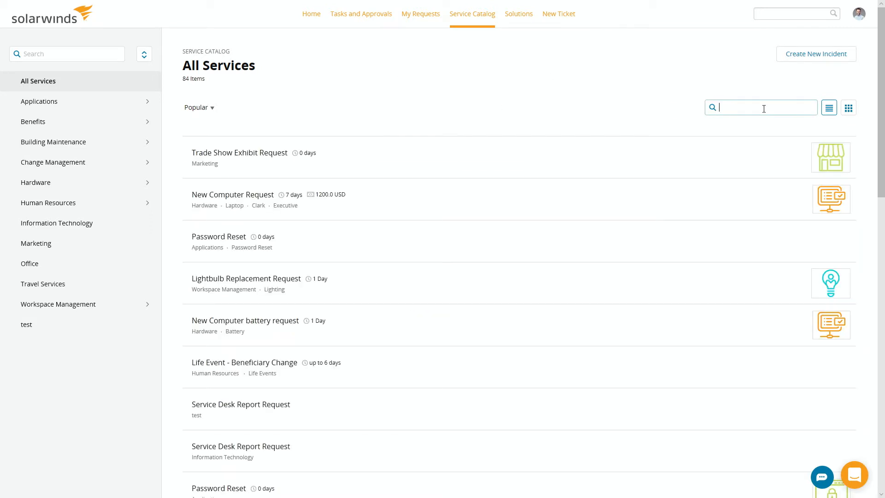
type("battery")
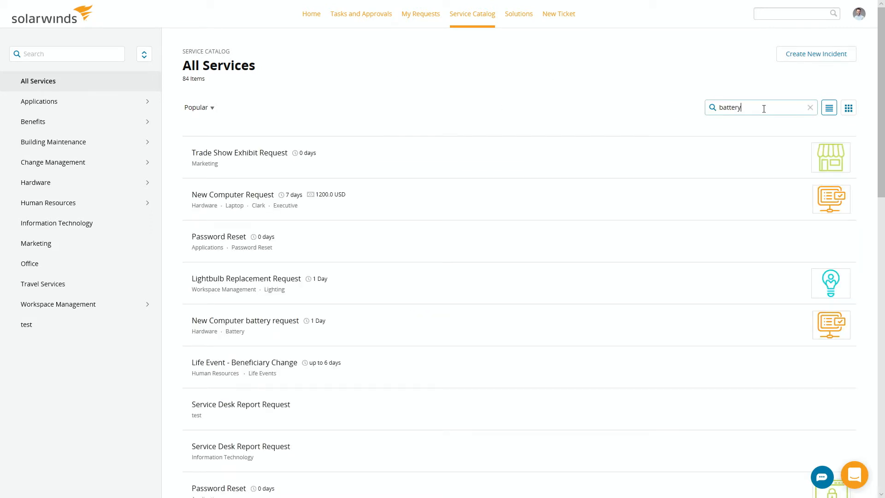
key("Return")
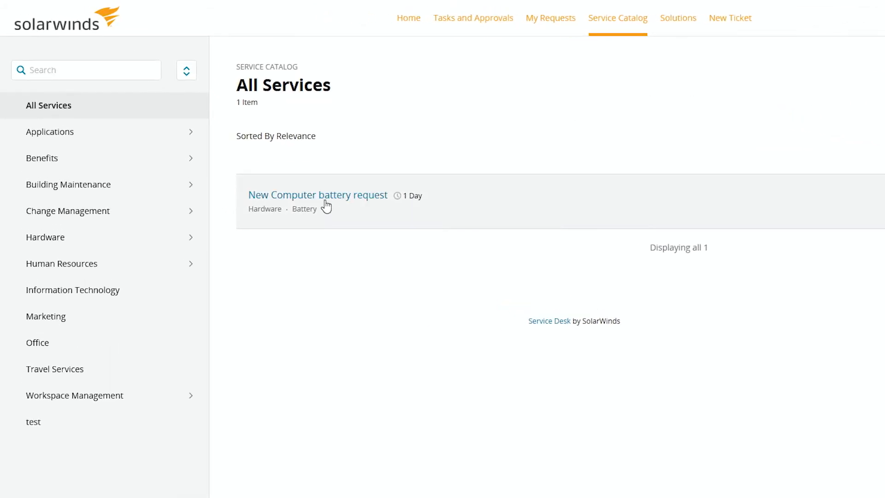
mouse_move(636, 206)
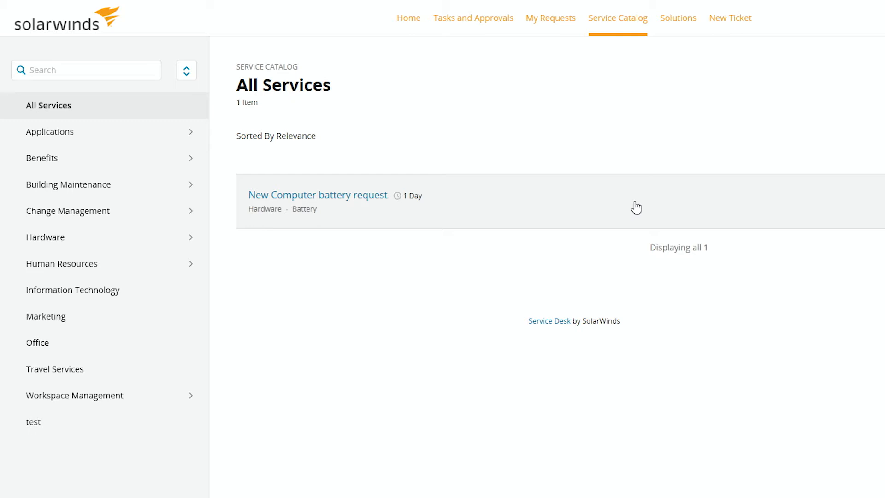
mouse_move(673, 114)
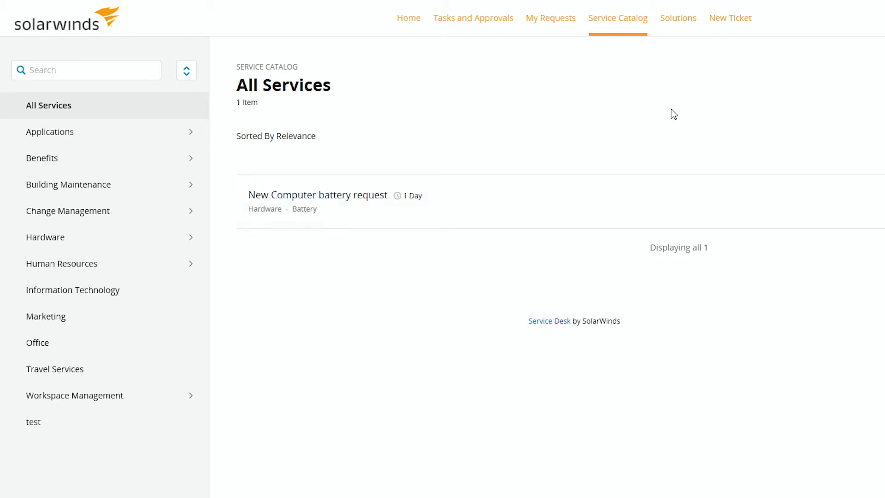
type("battery")
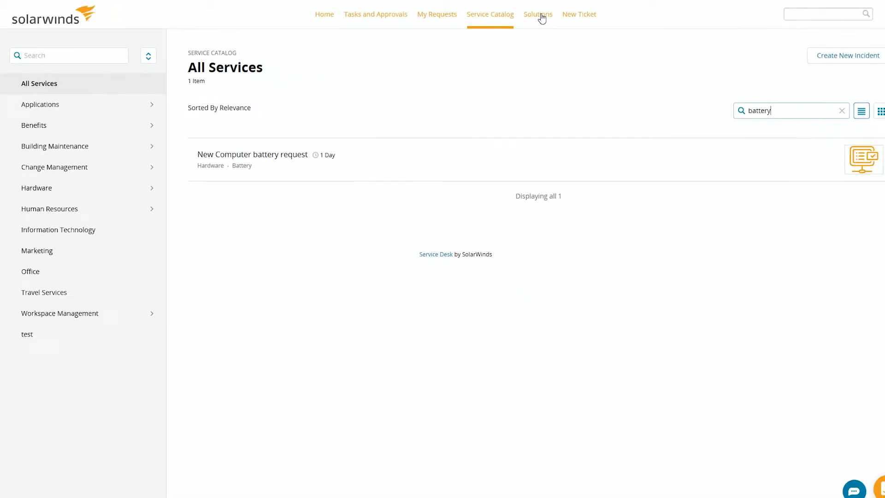
Search Solutions for 'battery' and view the 'When To/How To Replace MacBook Battery' article.
left_click(519, 14)
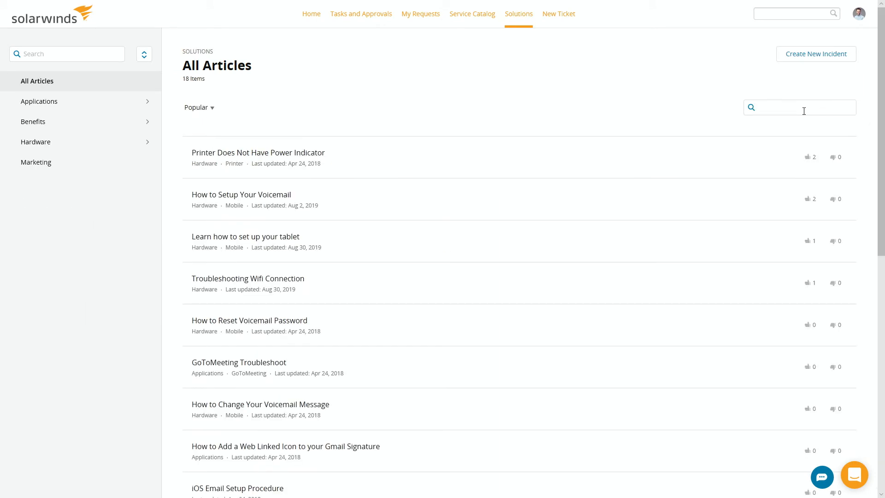
type("bat")
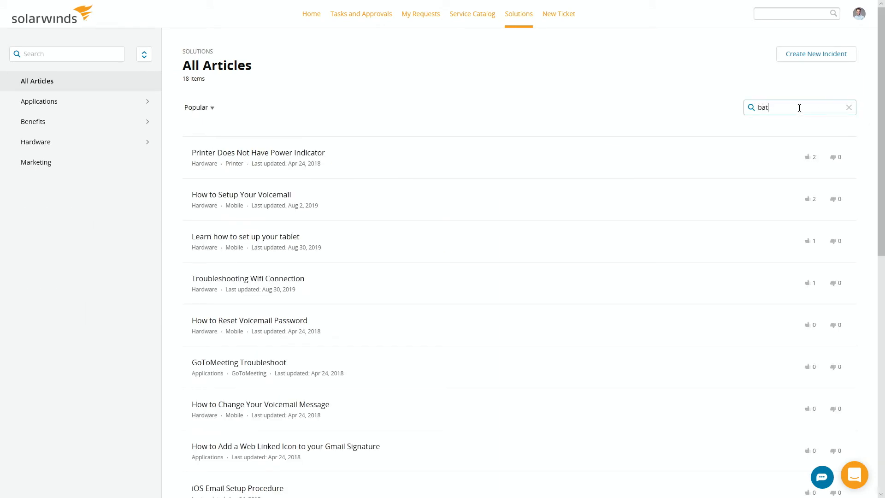
type("tery")
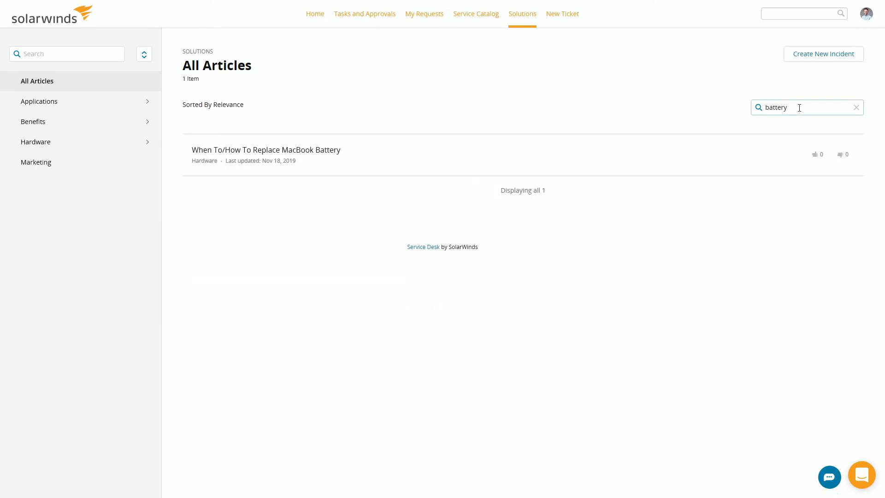
mouse_move(369, 154)
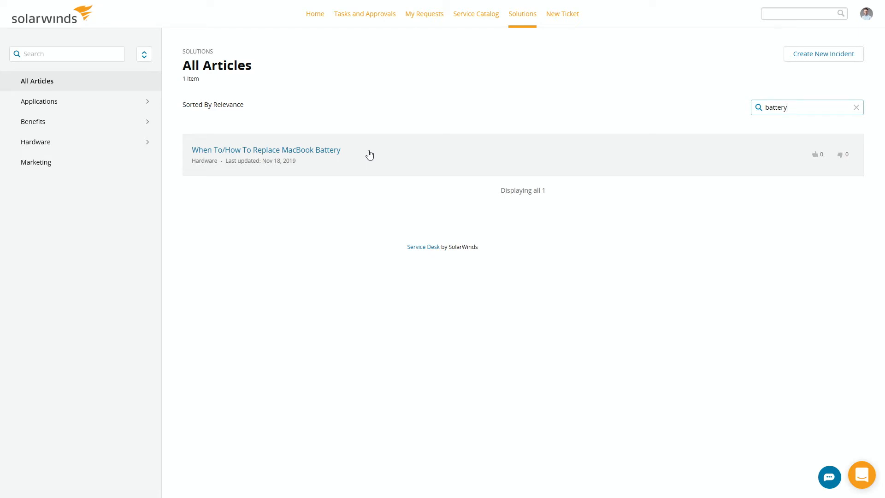
left_click(265, 149)
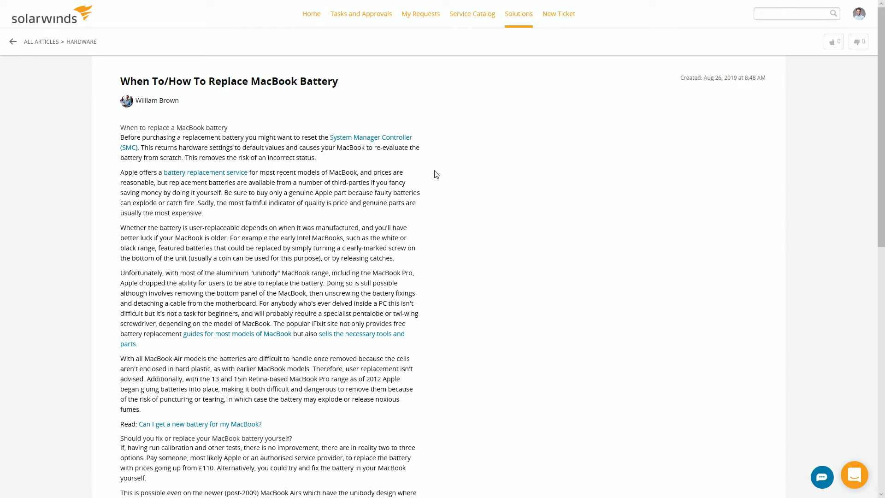
mouse_move(310, 14)
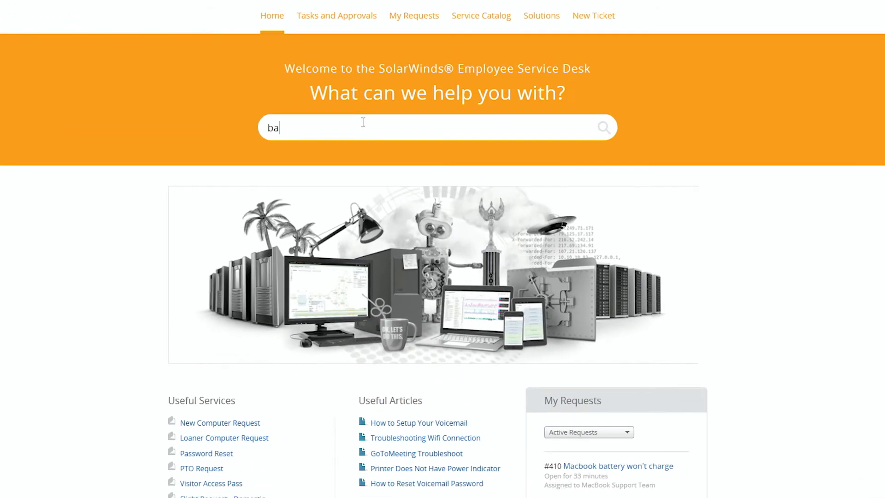
Enter 'battery' in the home search box to see the service and article suggestions.
type("ttery")
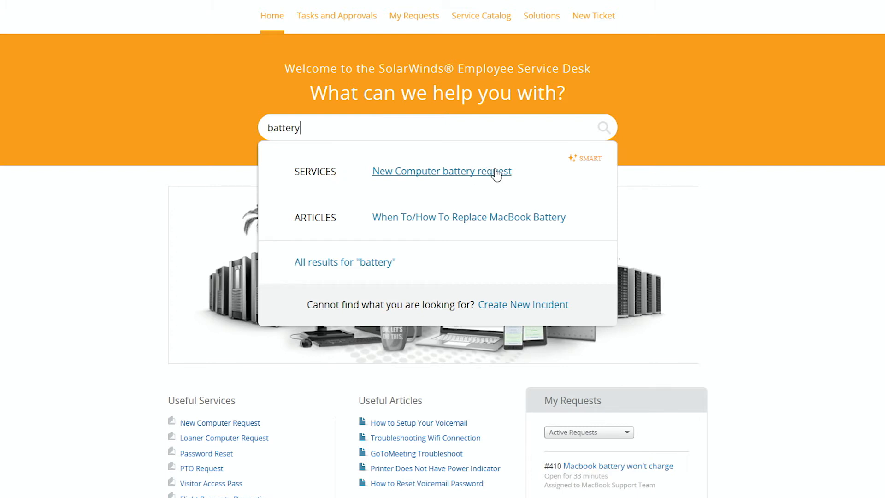
mouse_move(487, 221)
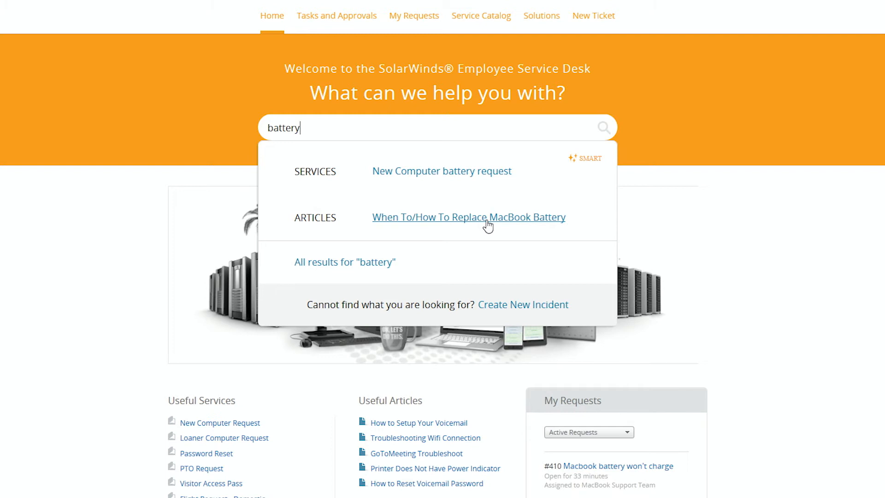
mouse_move(522, 305)
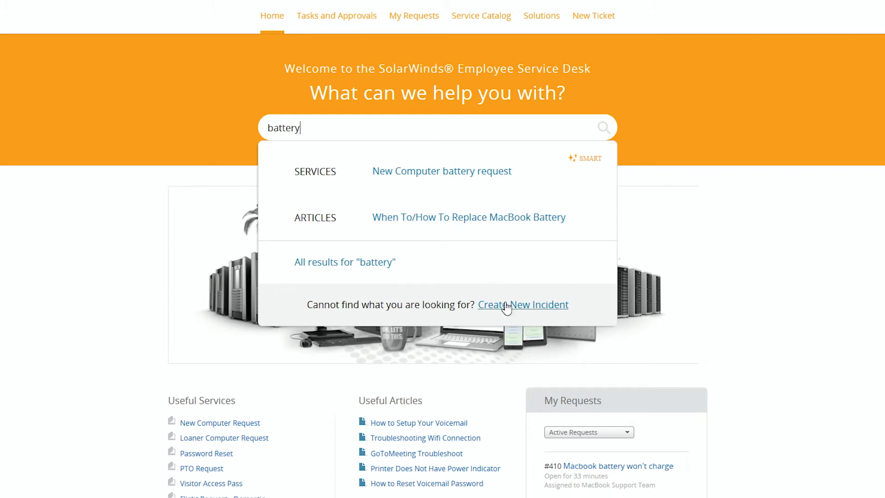
mouse_move(507, 311)
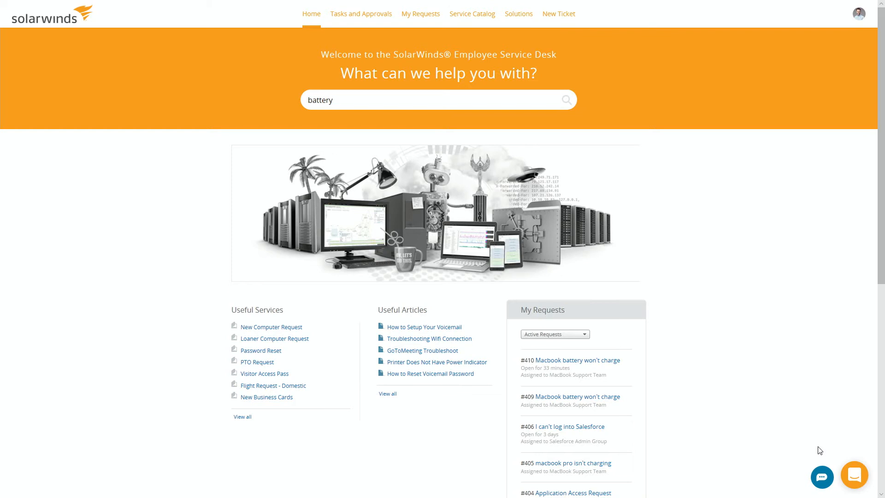
mouse_move(821, 476)
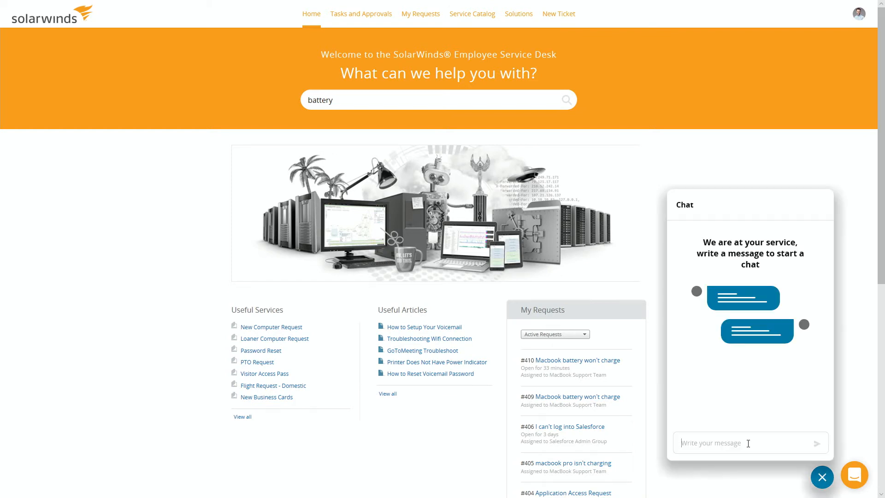
Chat with support about the battery problem, view the shared article, and close with 'Not today. Thanks much.'.
type("Hi there.  I'm having a problem with my")
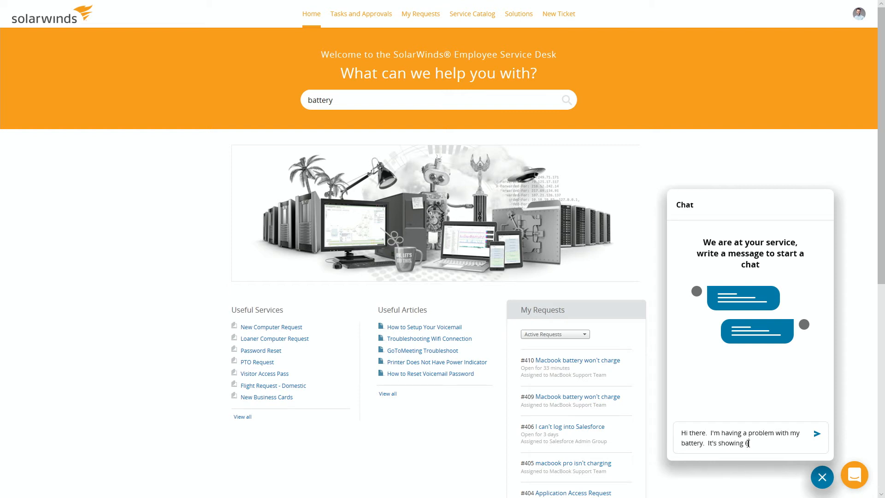
left_click(816, 433)
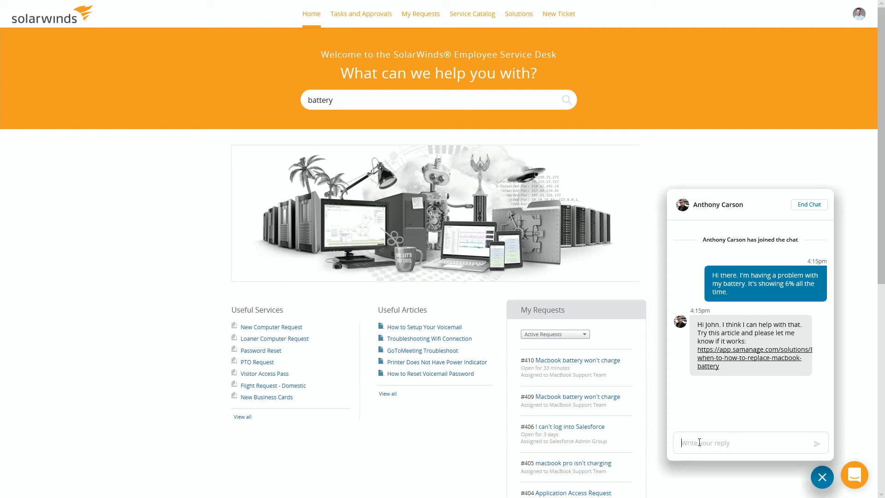
mouse_move(729, 361)
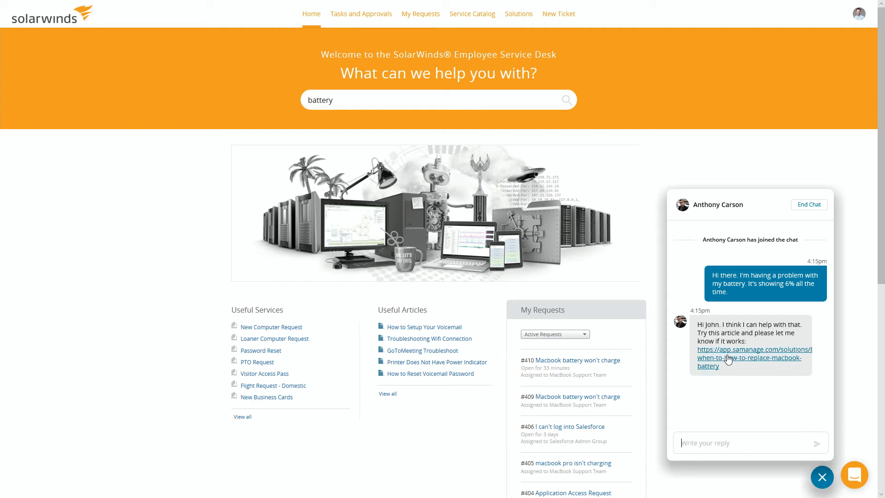
left_click(749, 361)
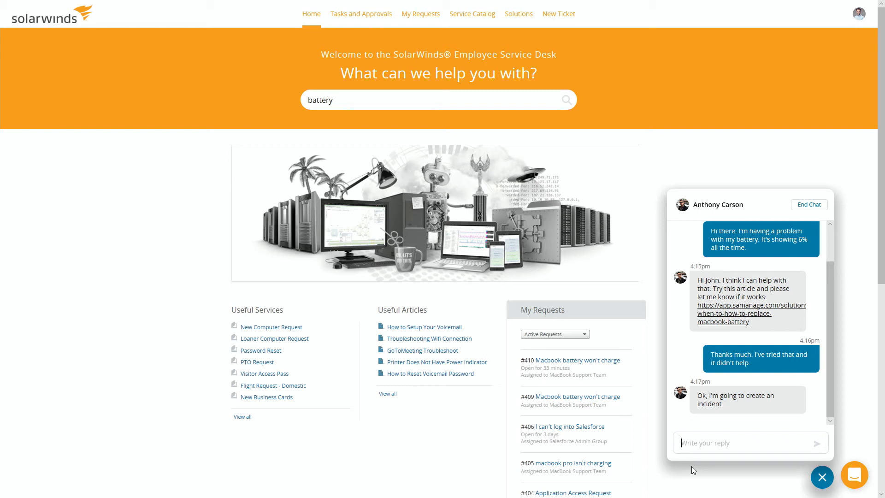
scroll("down", 3)
type("Not today.  Thanks muc")
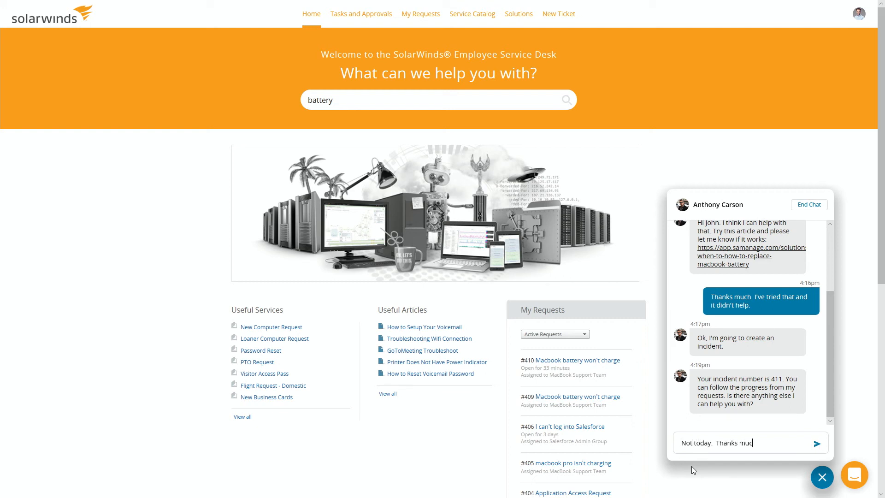
left_click(816, 442)
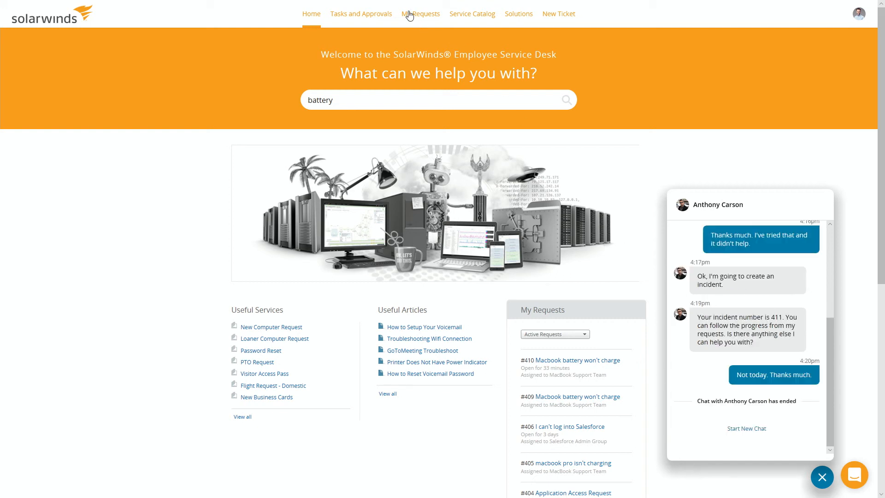
From My Requests, view incident #411 'Macbook Battery won't charge' in state New.
left_click(421, 14)
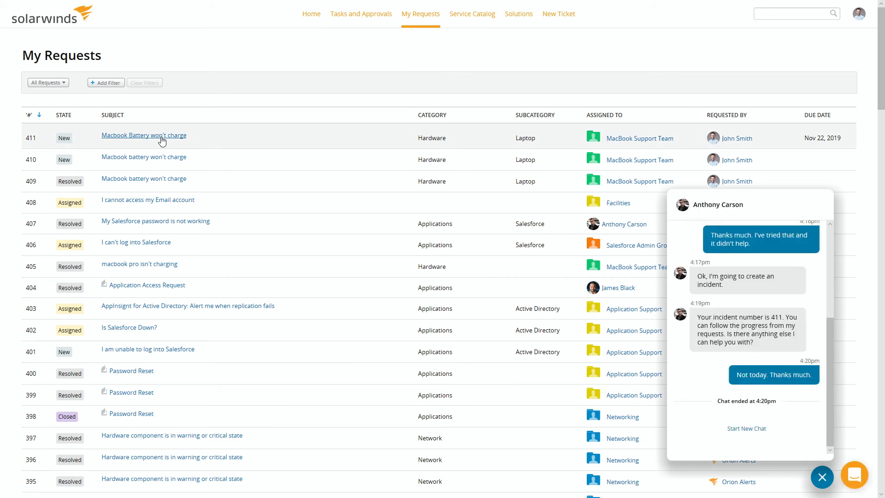
left_click(144, 134)
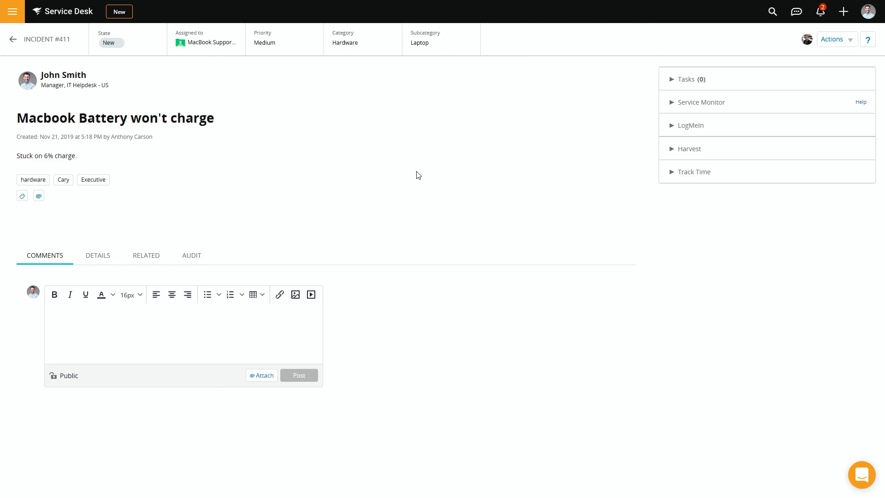